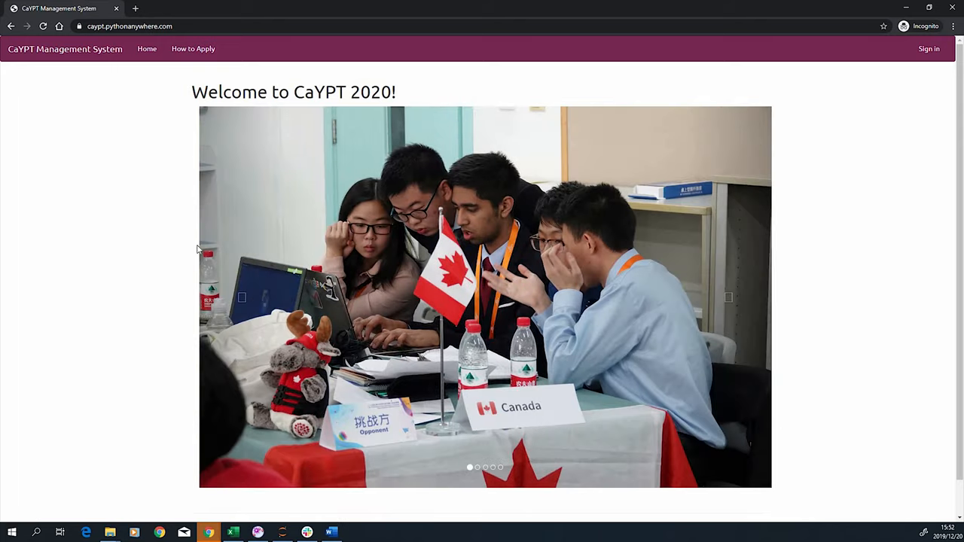
Read the How to Apply page's General Layout, Registration and Automatic Room Assignment sections
{"action": "left_click", "coordinate": [192, 48]}
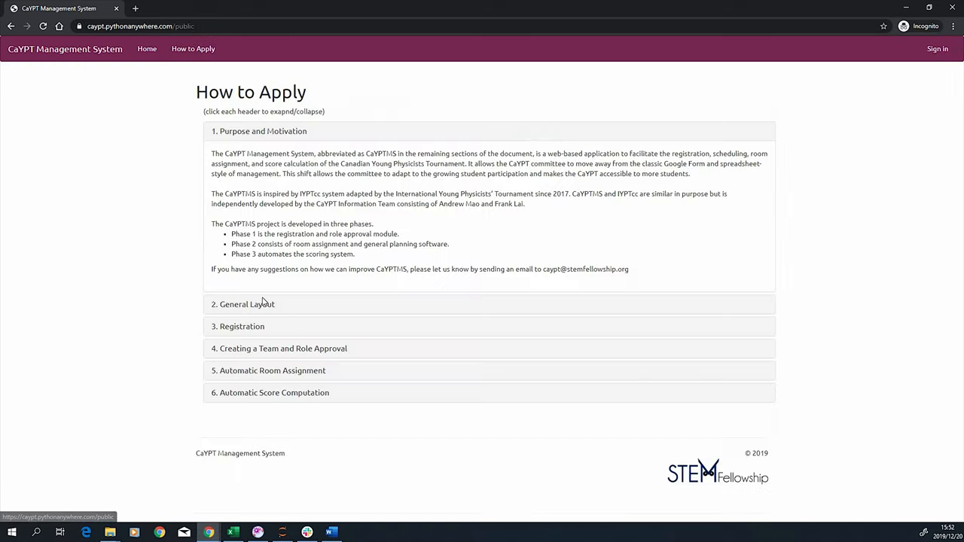
{"action": "left_click", "coordinate": [242, 304]}
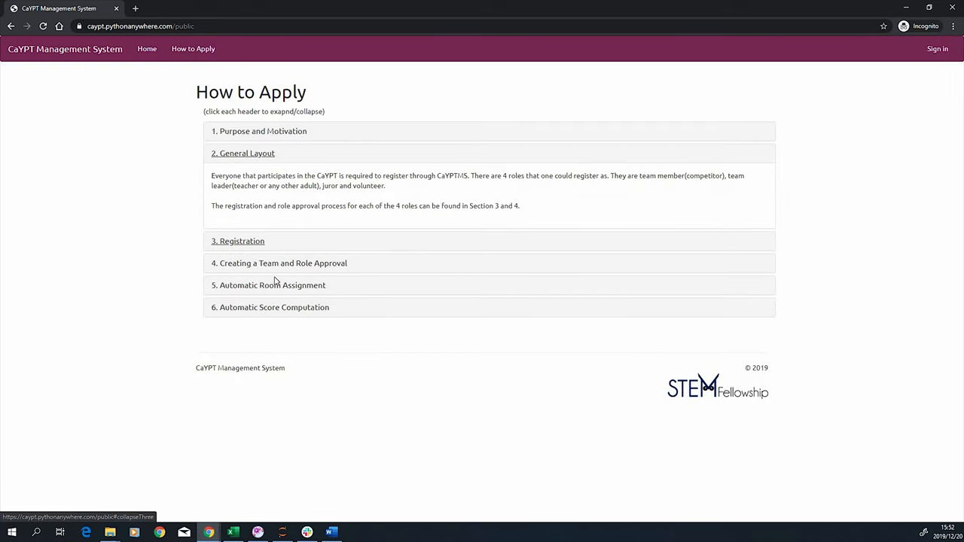
{"action": "left_click", "coordinate": [279, 262]}
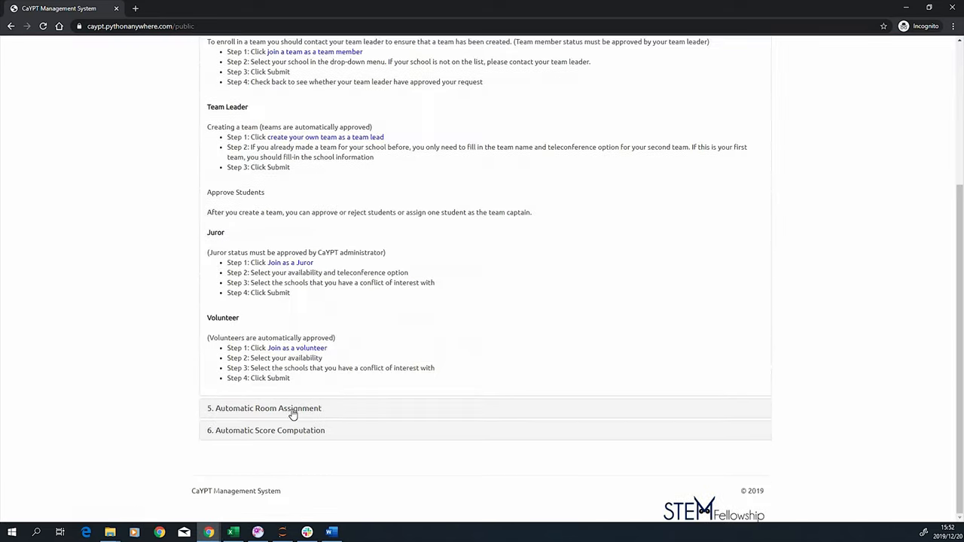
{"action": "left_click", "coordinate": [268, 406]}
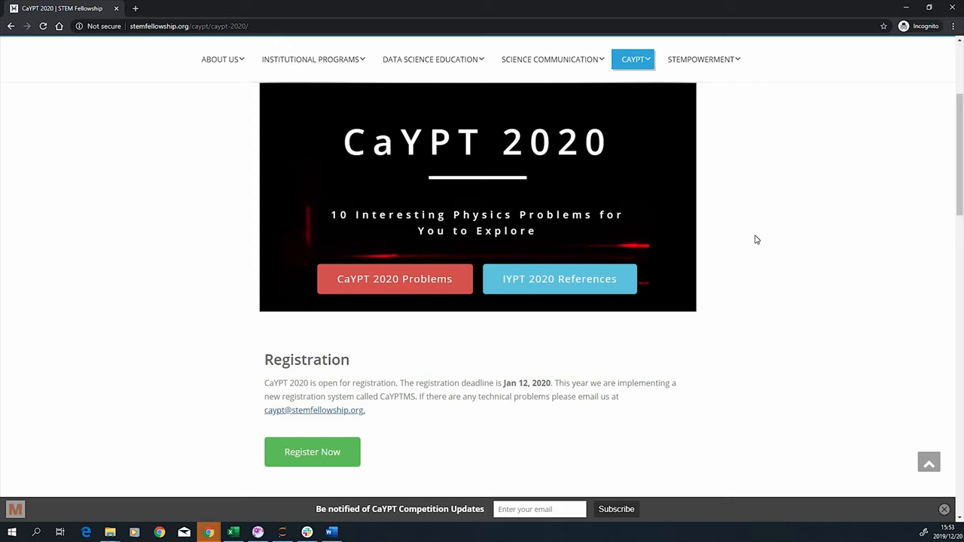
Follow the Register Now link for CaYPT 2020 on the Stem Fellowship page
{"action": "scroll", "scroll_direction": "down", "scroll_amount": 3}
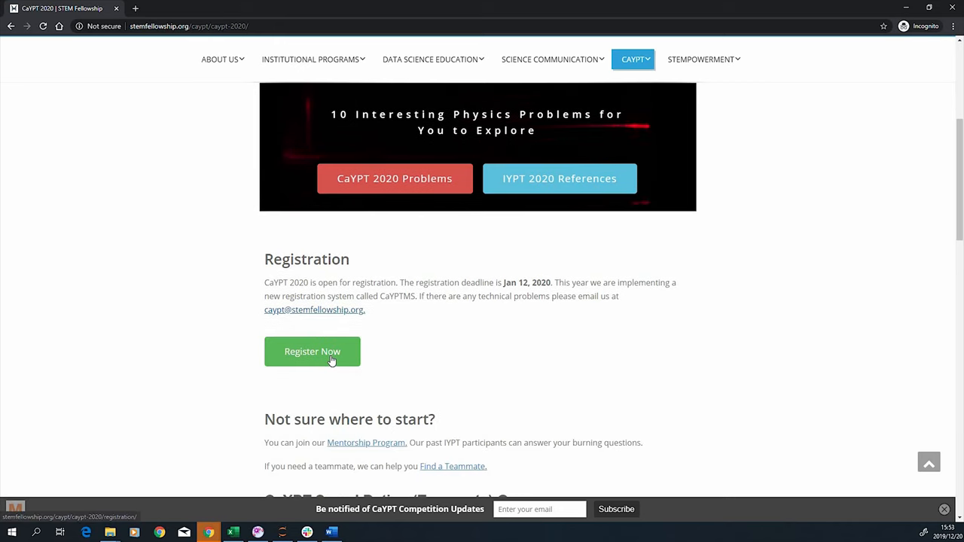
{"action": "left_click", "coordinate": [311, 351]}
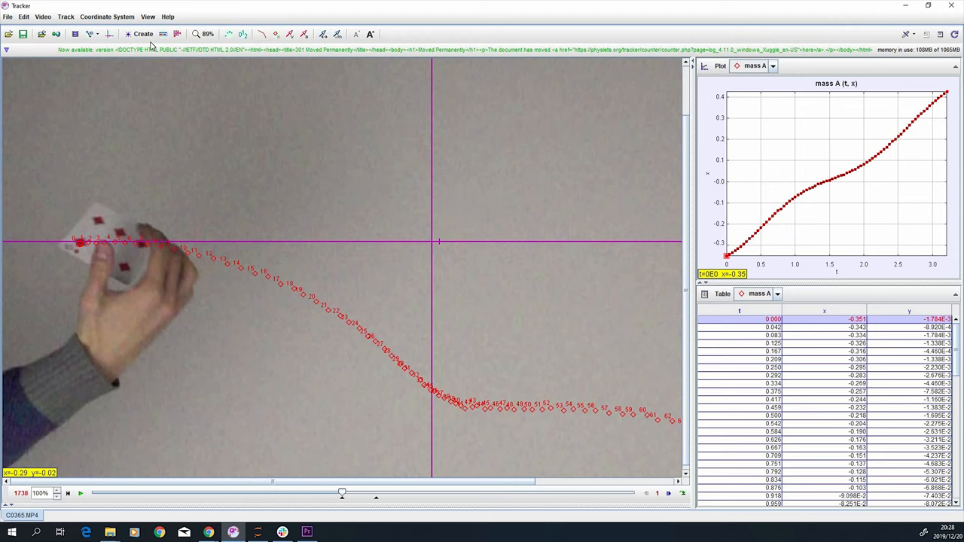
Add point mass B via Create > Point Mass and mark the card in three successive frames
{"action": "left_click", "coordinate": [141, 33]}
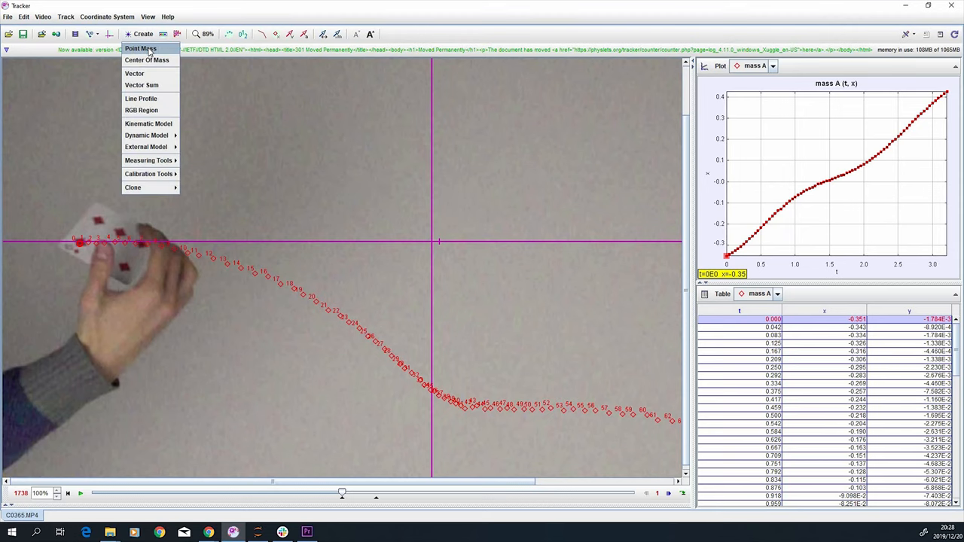
{"action": "left_click", "coordinate": [141, 48]}
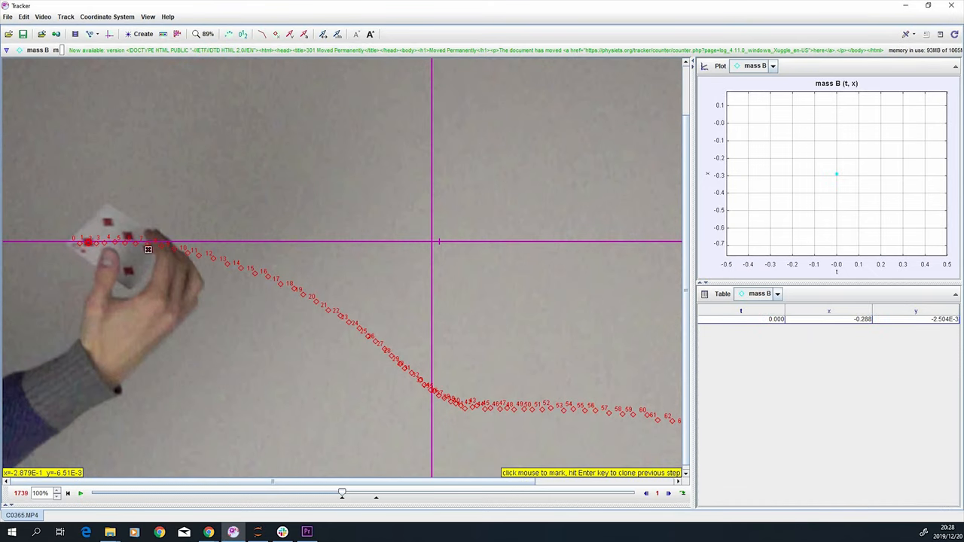
{"action": "left_click", "coordinate": [158, 248]}
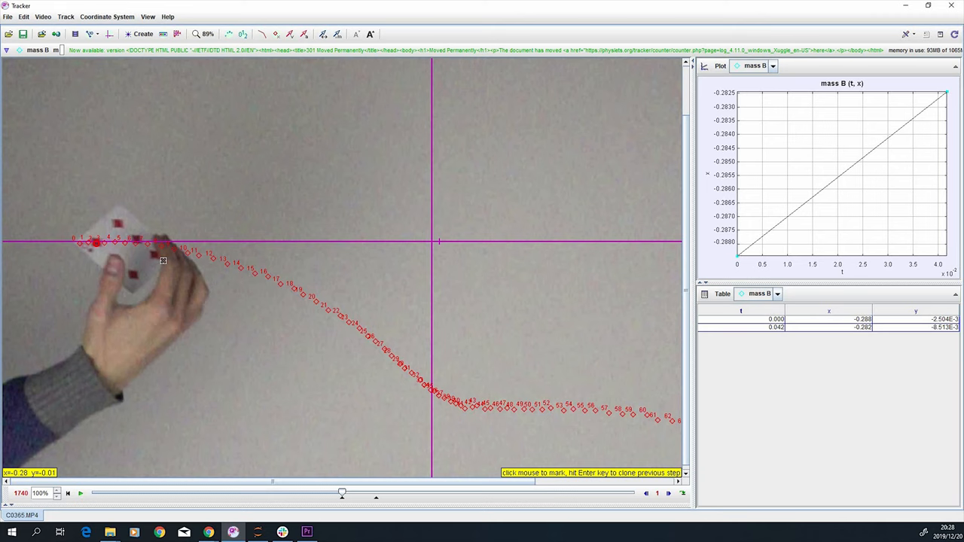
{"action": "left_click", "coordinate": [169, 277]}
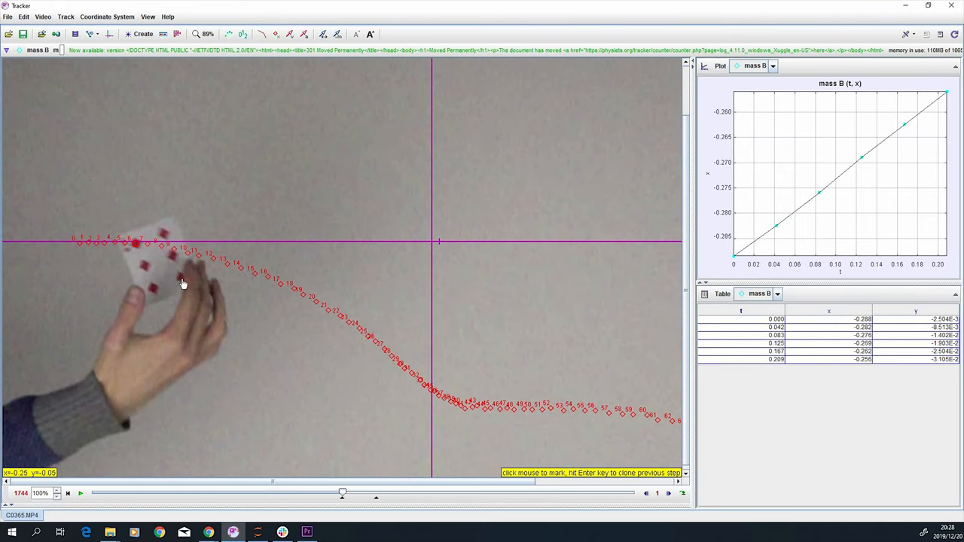
{"action": "left_click", "coordinate": [186, 283]}
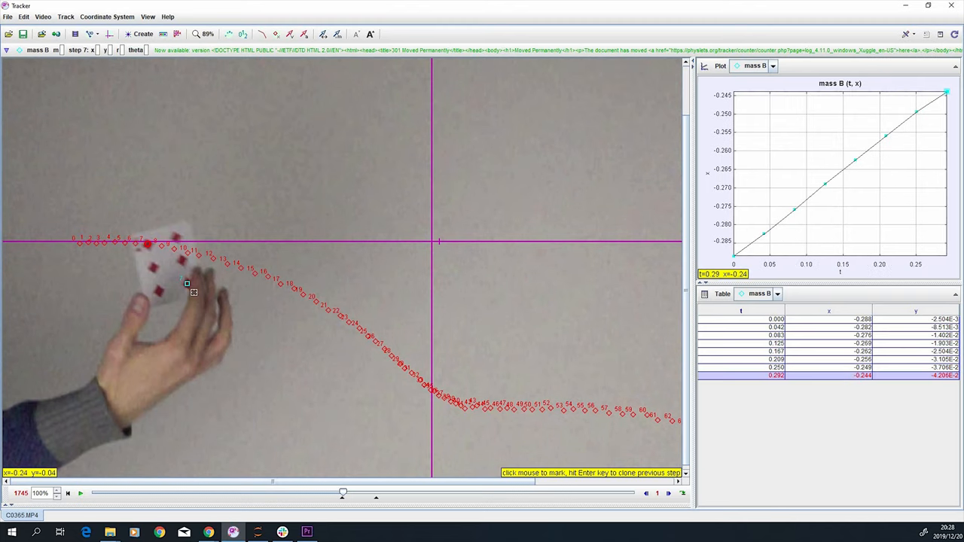